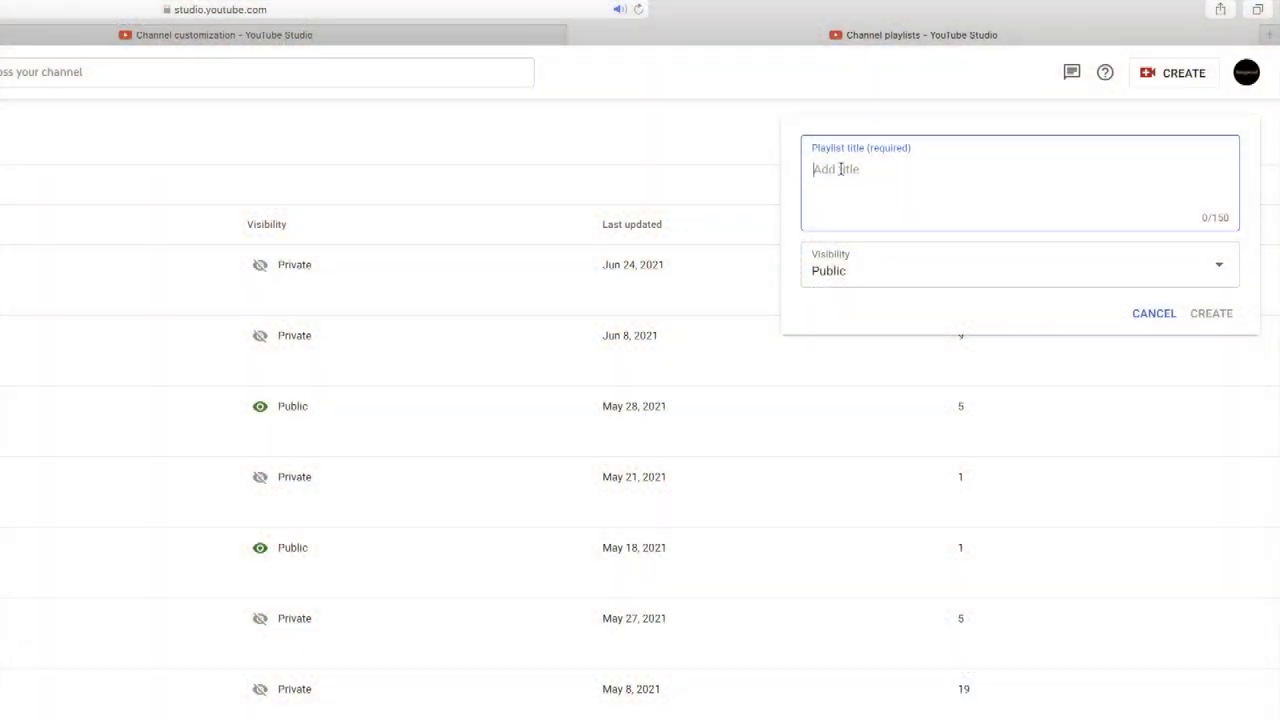
Step: Enter the title 'The Ultimate Playlist For Making Wooden Drinks Coasters' and create the public playlist
text(The Ult)
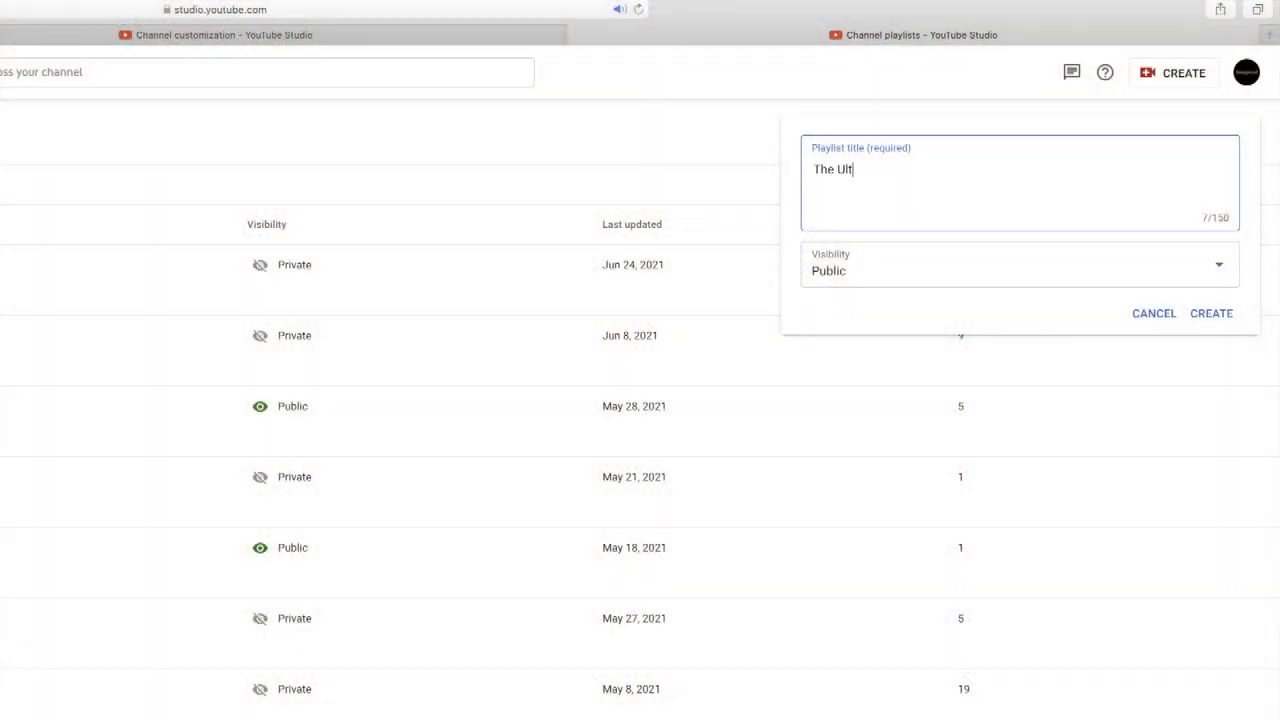
text(imate Playlist For Mak)
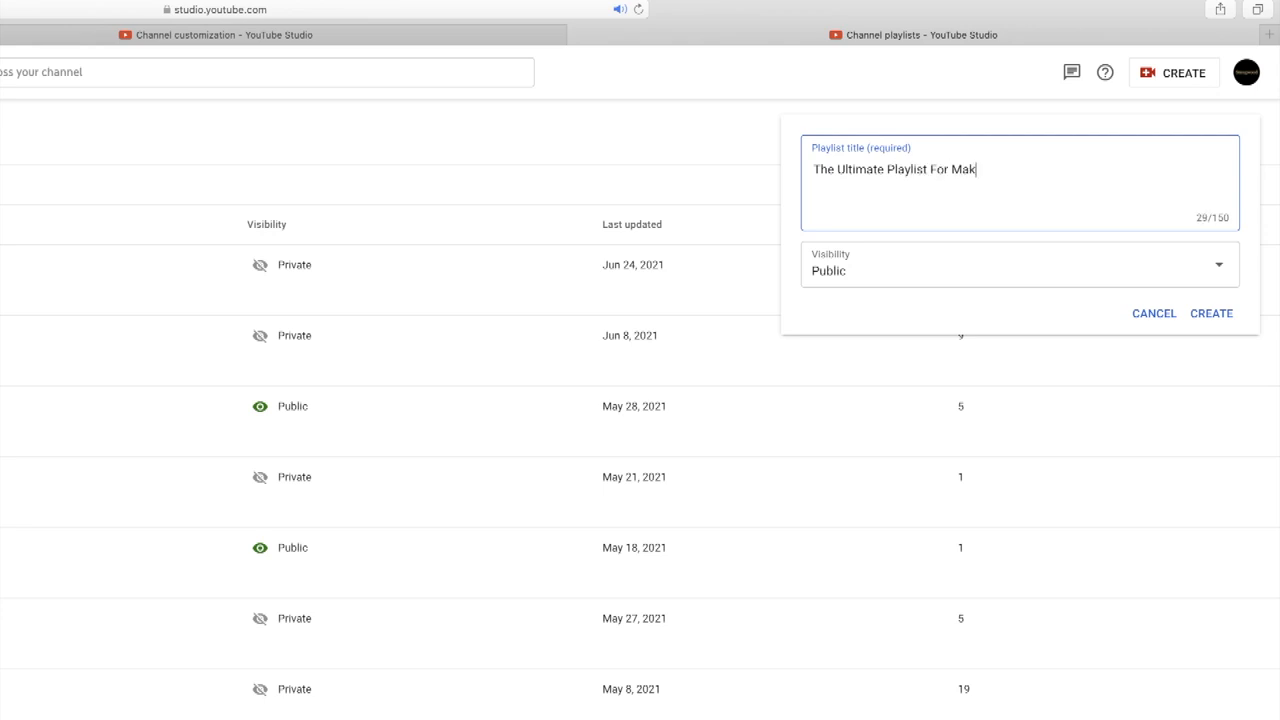
text(ing Wooden)
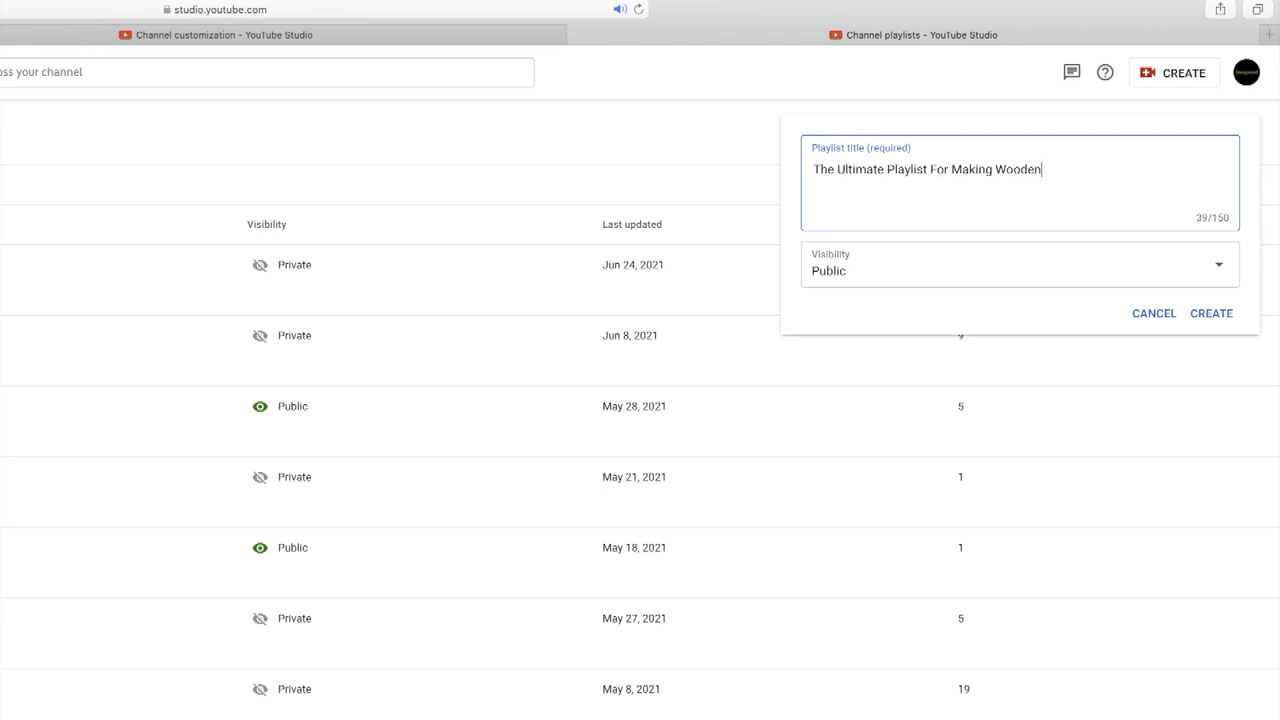
text(Drinks Coasters)
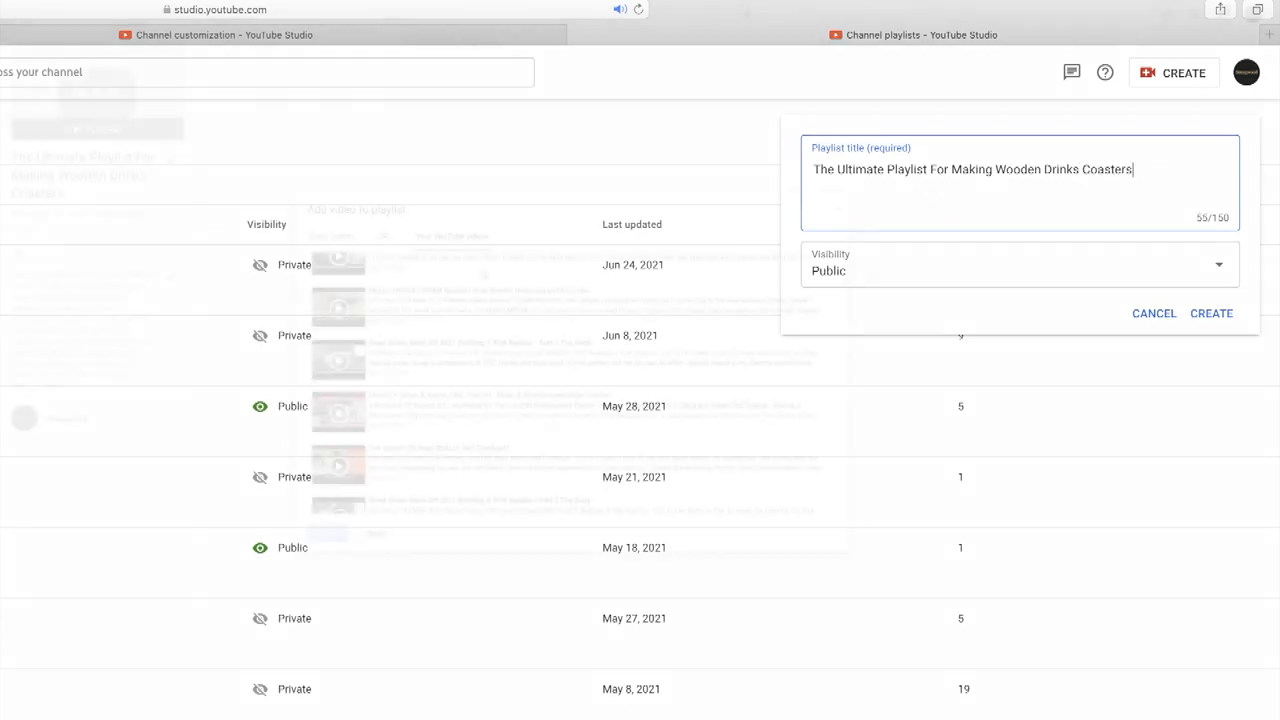
click(1211, 313)
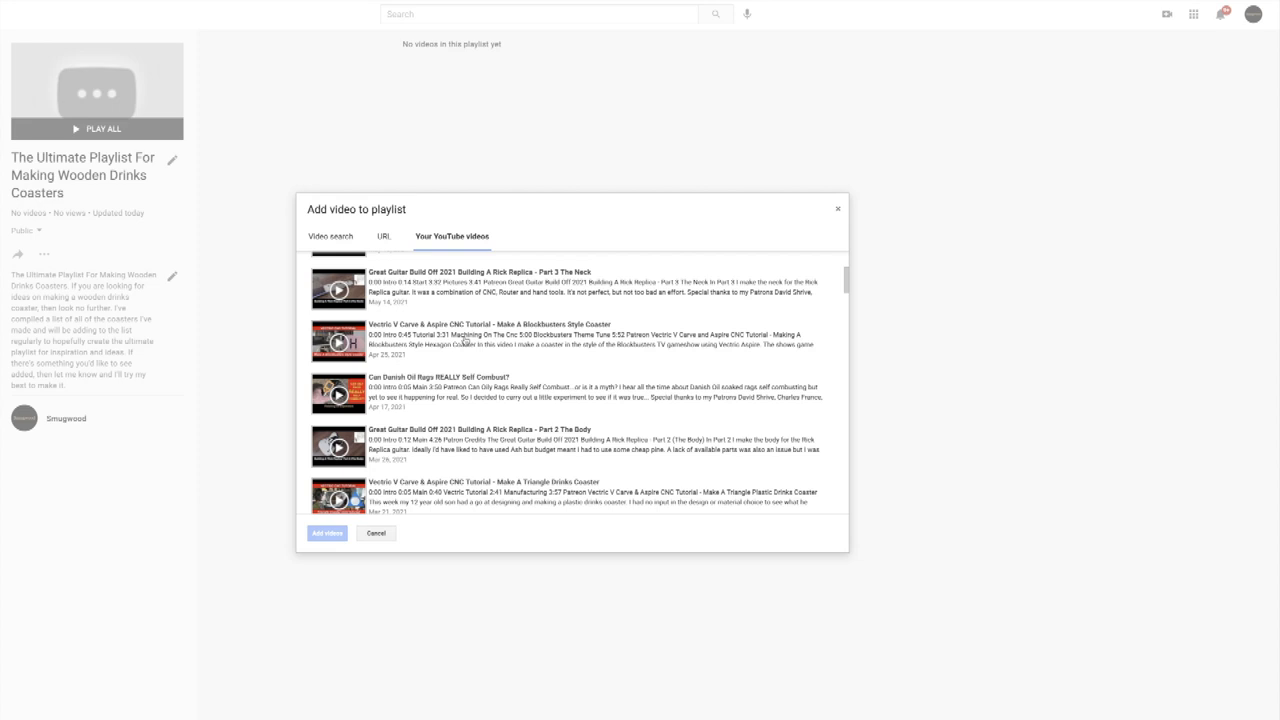